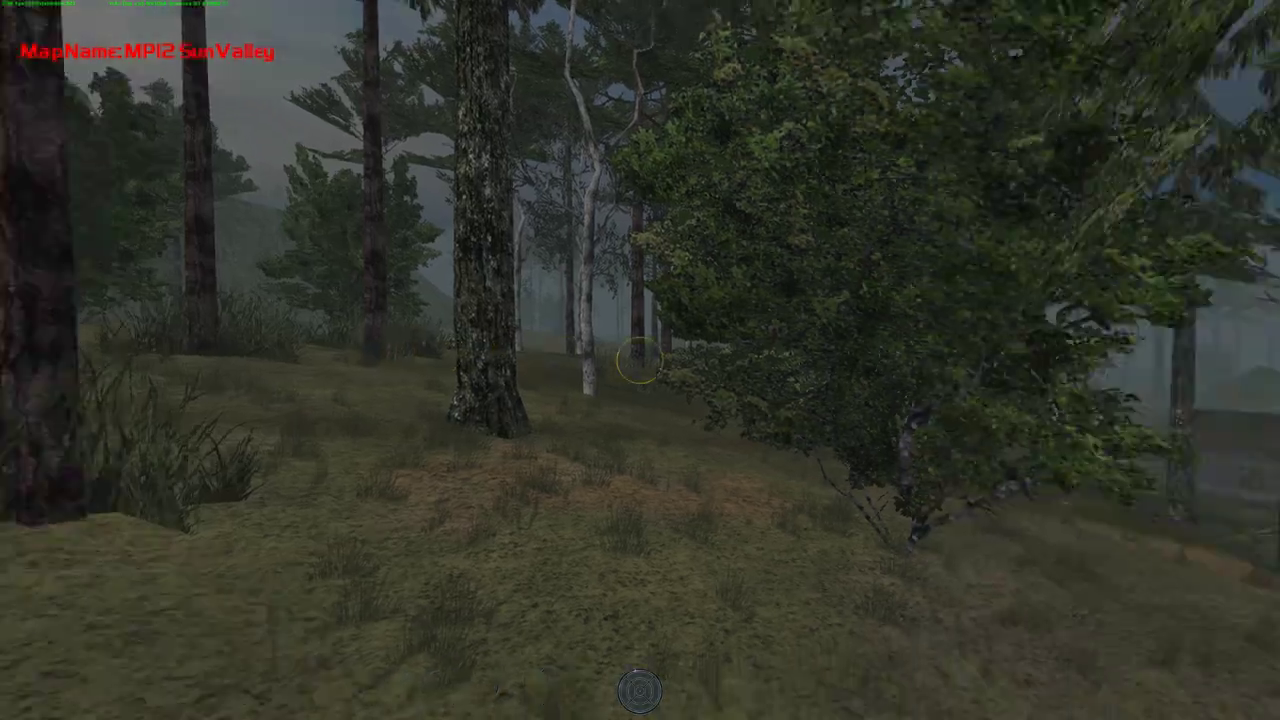
pyautogui.moveTo(640, 360)
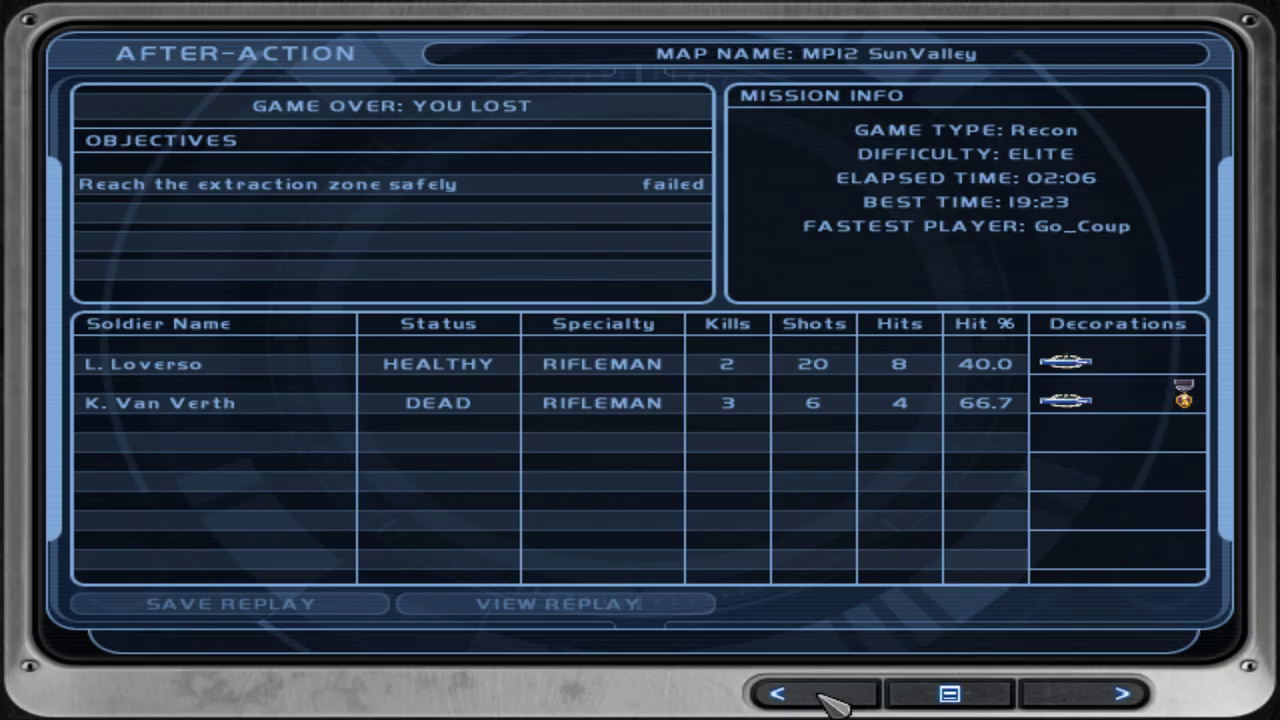
# - Leave the after-action report and confirm restarting the SunValley mission from the start
pyautogui.click(779, 693)
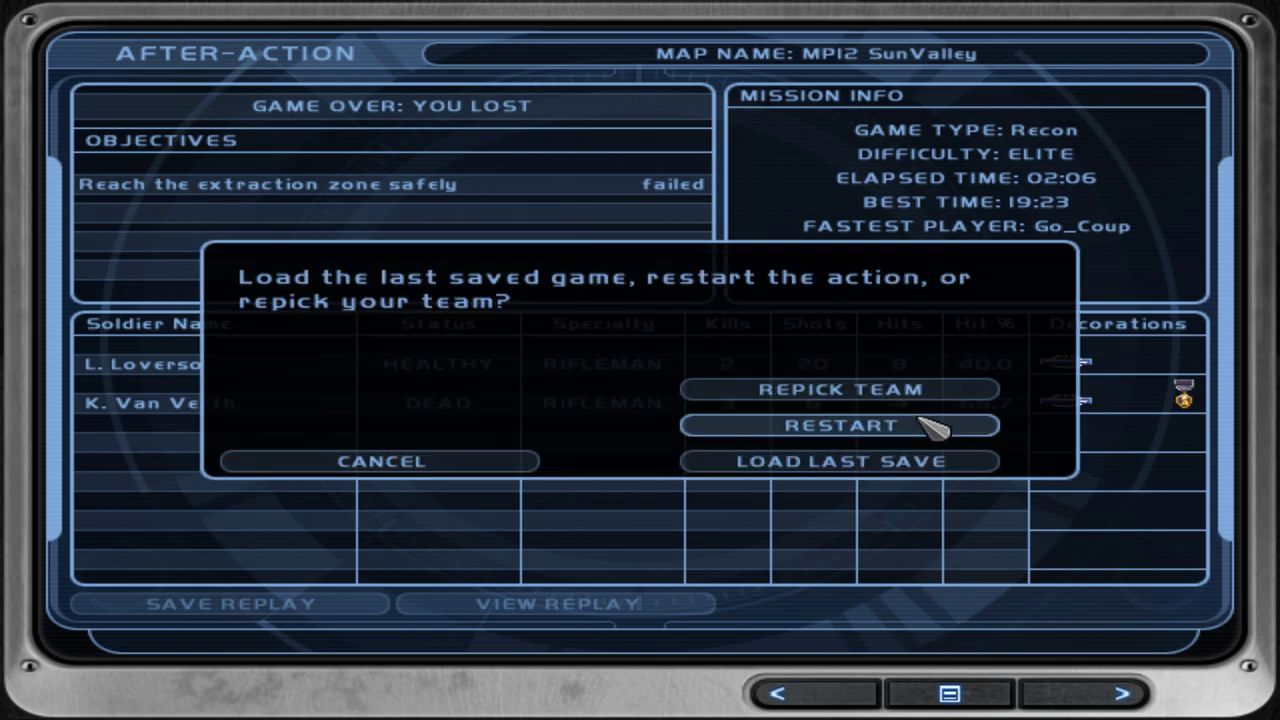
pyautogui.click(841, 425)
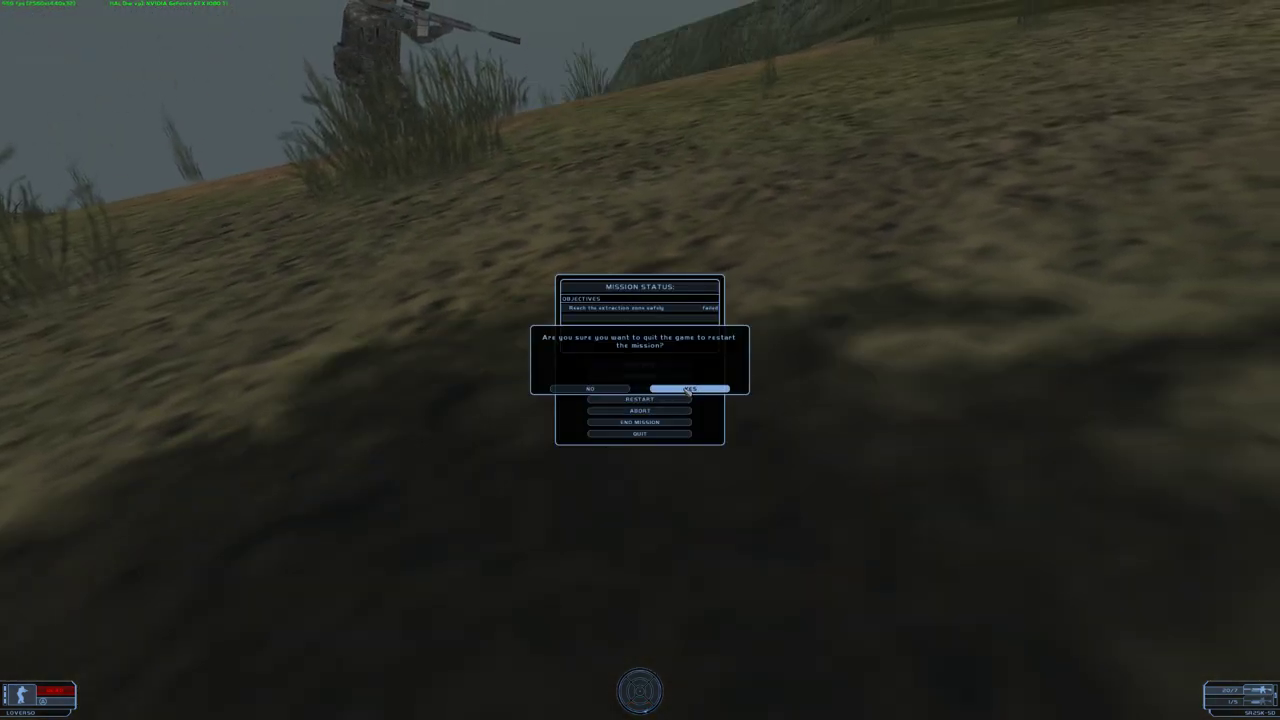
pyautogui.click(689, 389)
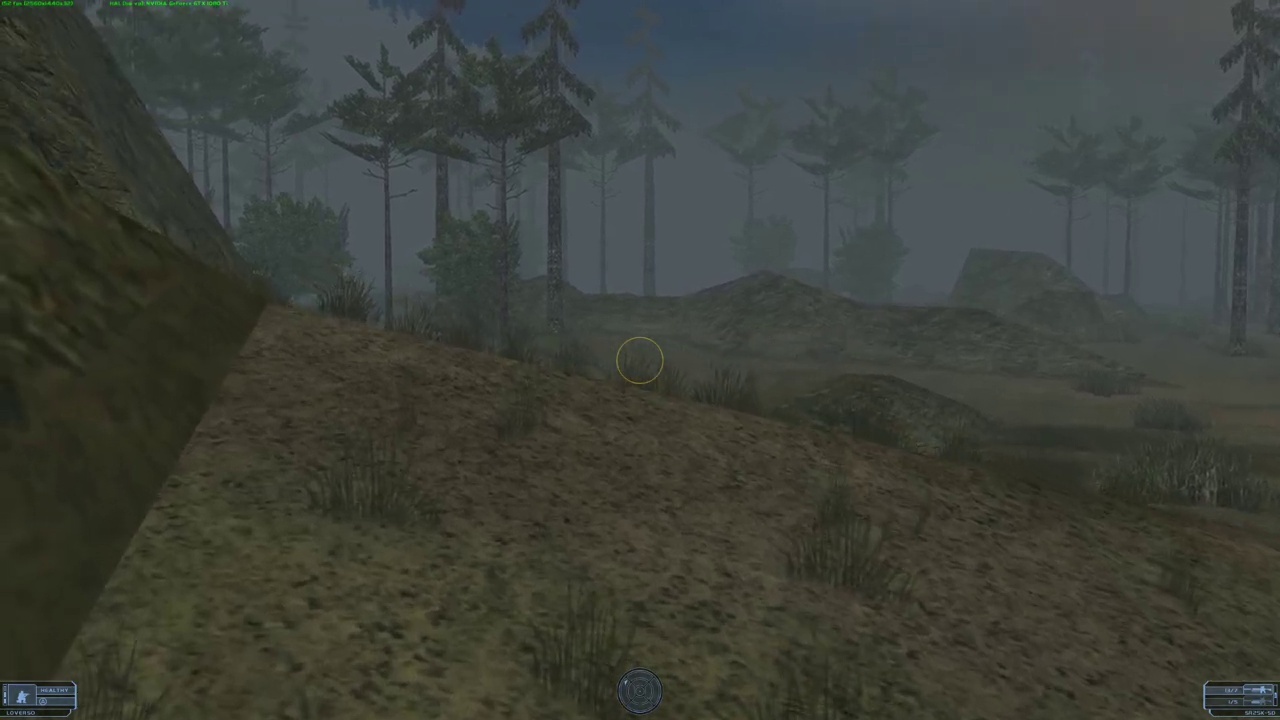
pyautogui.moveTo(640, 360)
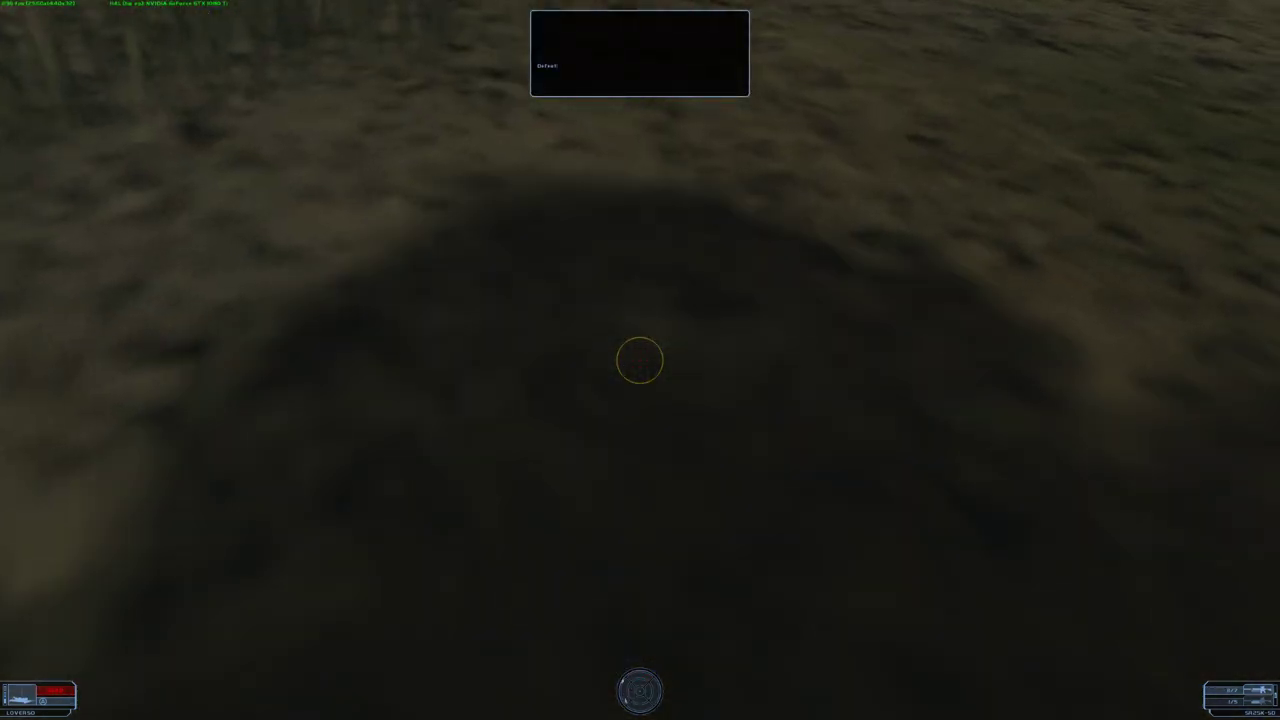
# - Open the Mission Status menu, showing the failed extraction objective, then resume a fresh attempt
pyautogui.press('Escape')
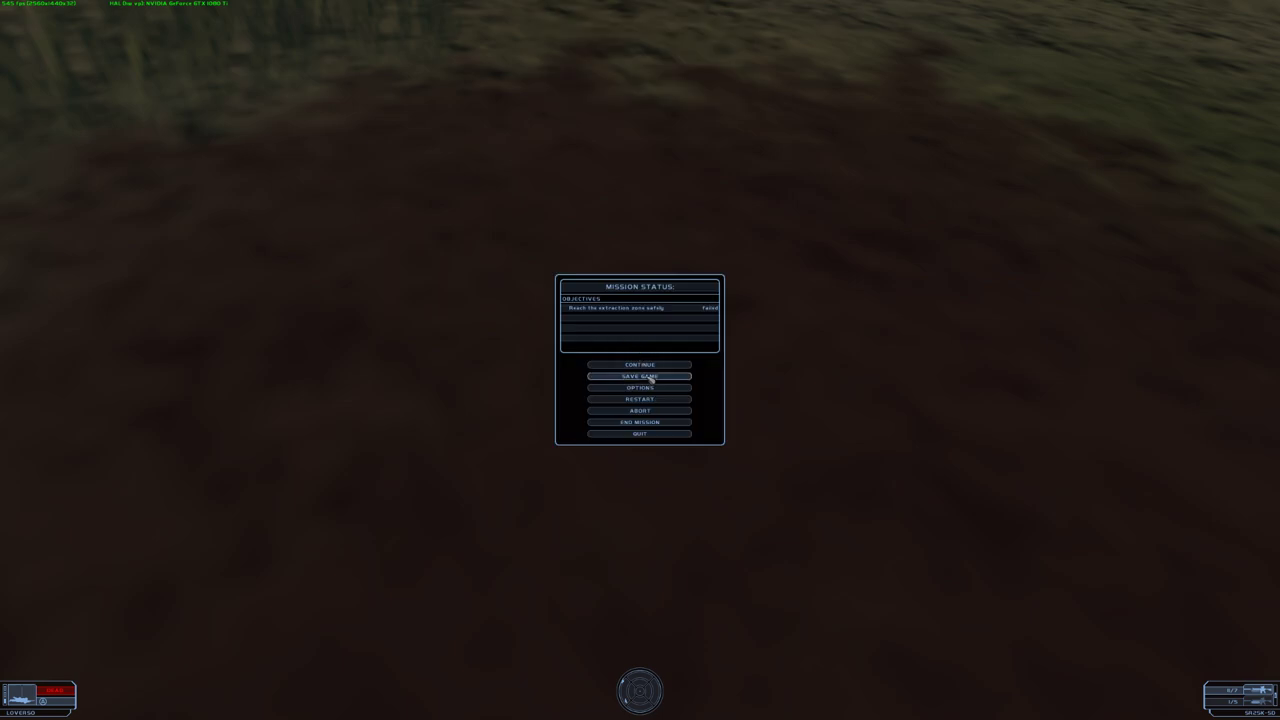
pyautogui.click(639, 399)
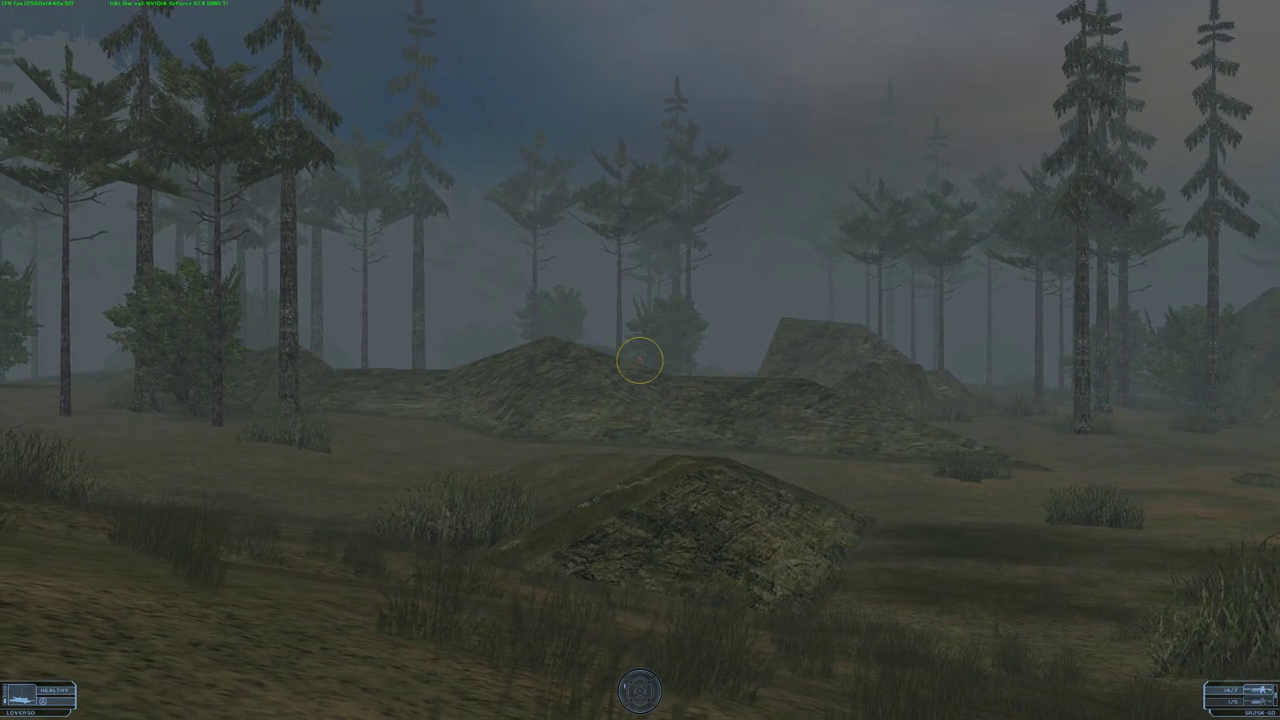
pyautogui.moveTo(640, 360)
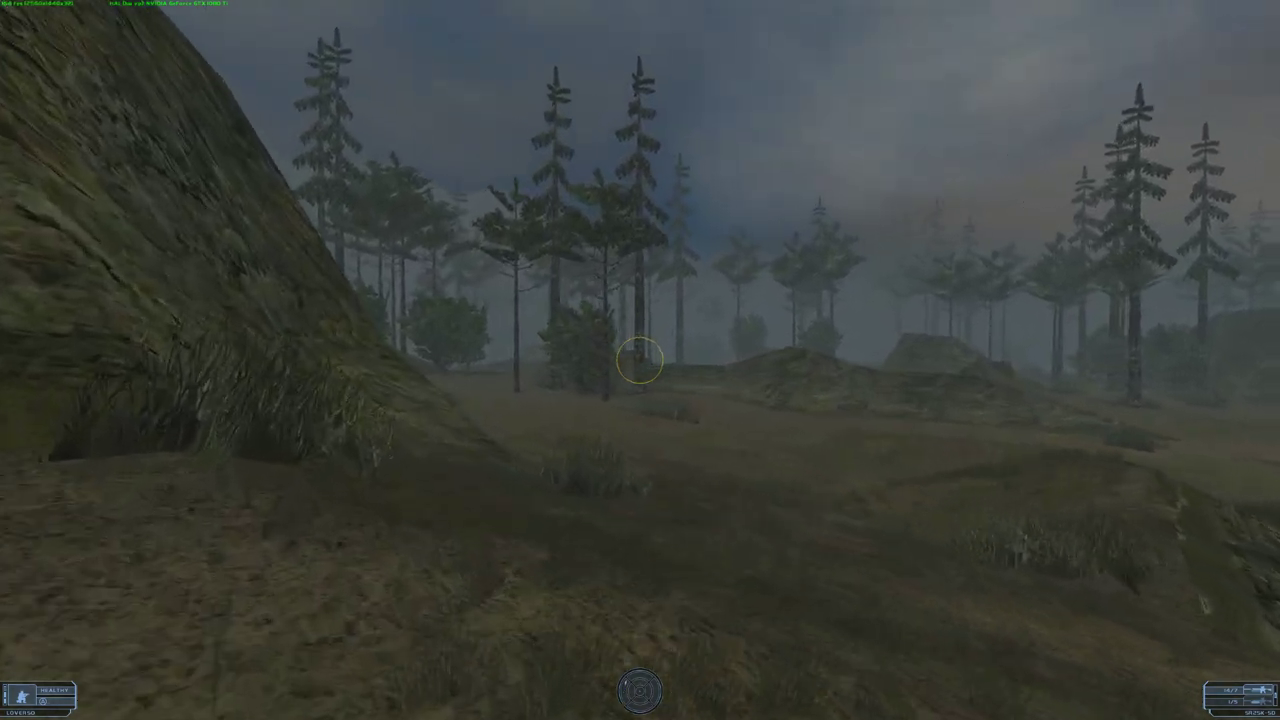
pyautogui.moveTo(640, 360)
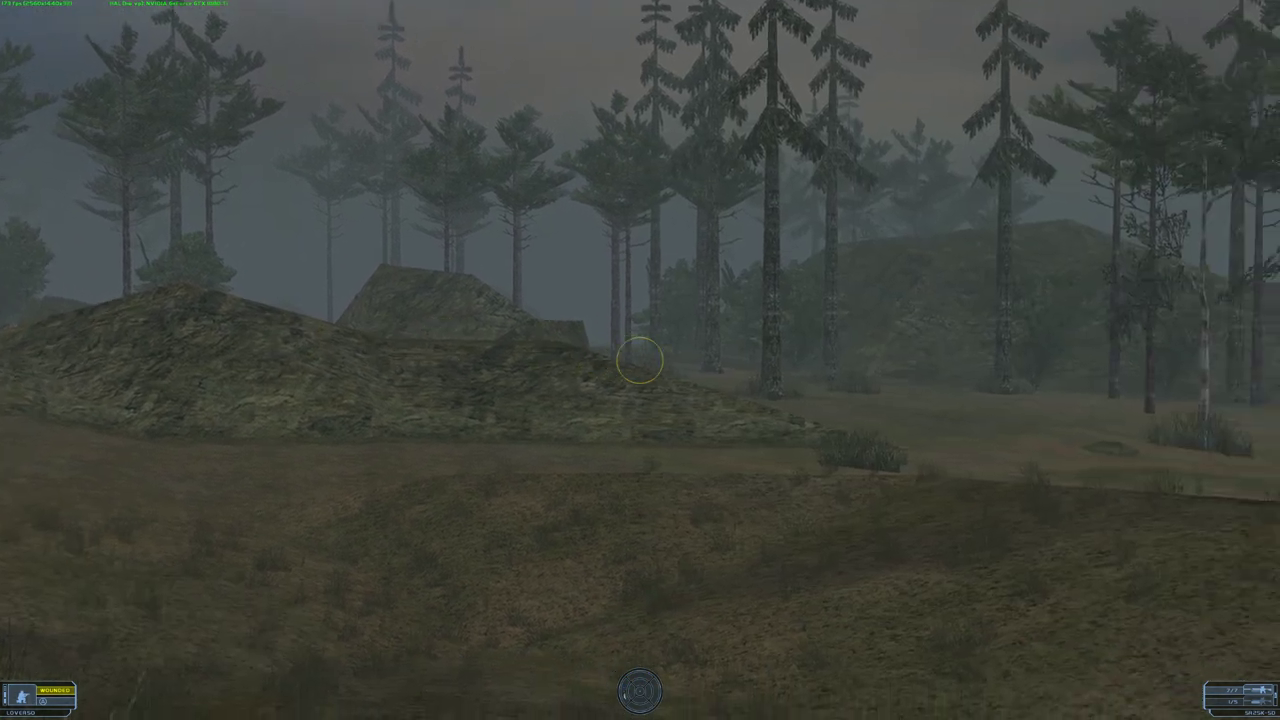
pyautogui.moveTo(640, 360)
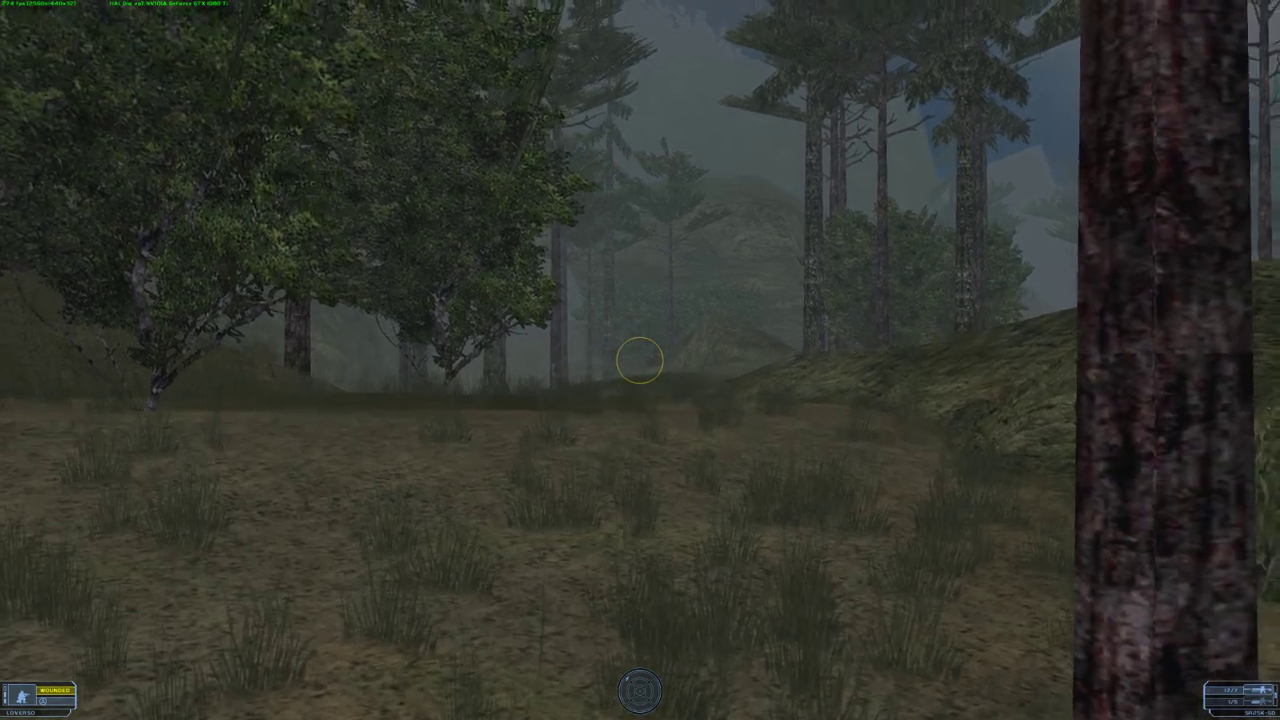
pyautogui.moveTo(640, 360)
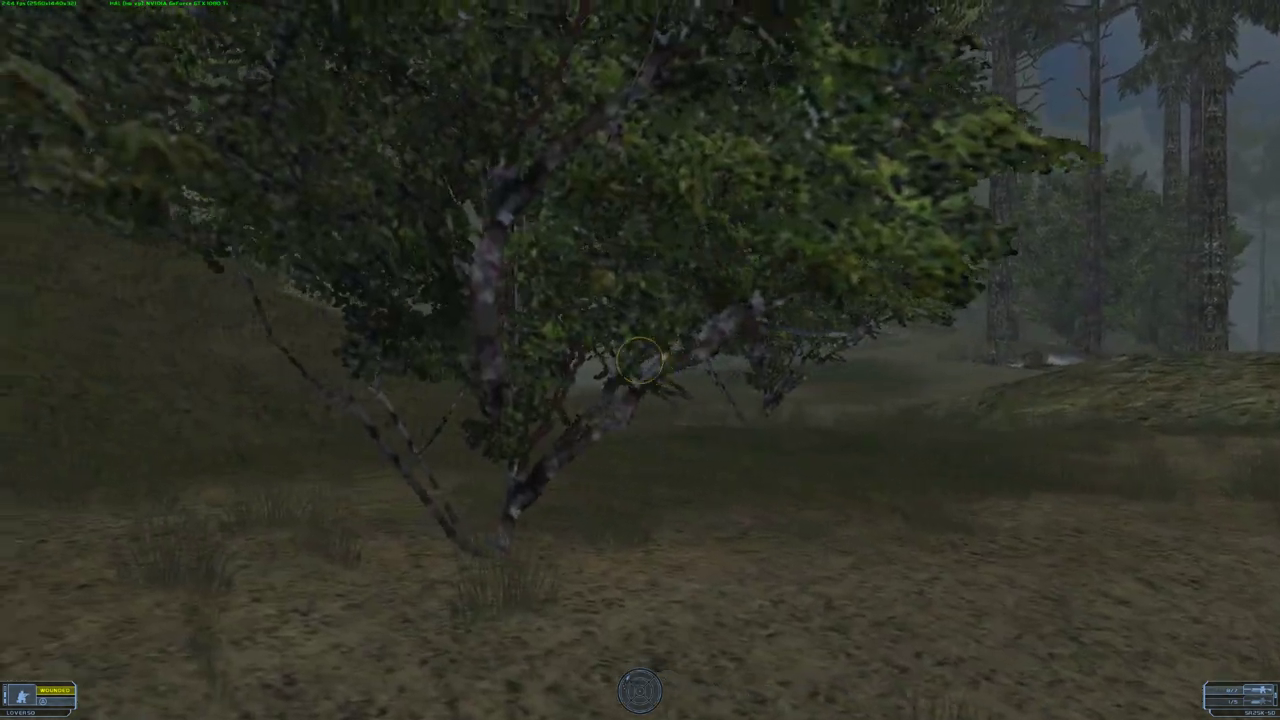
pyautogui.moveTo(640, 360)
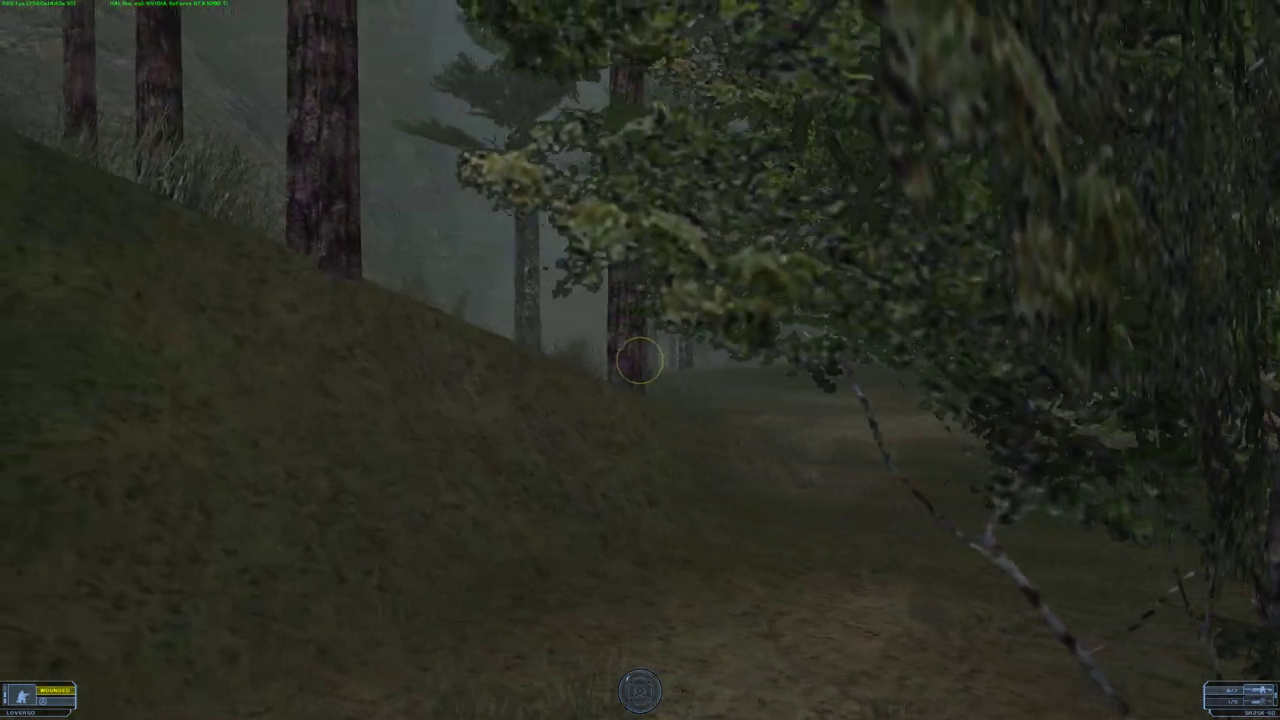